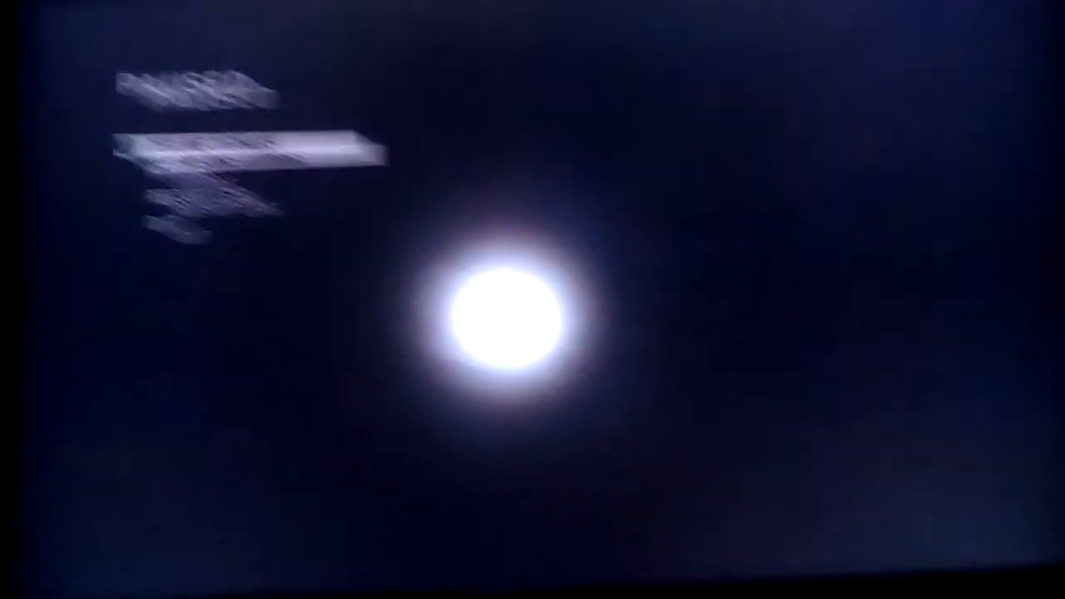
{"action": "key", "text": "Escape"}
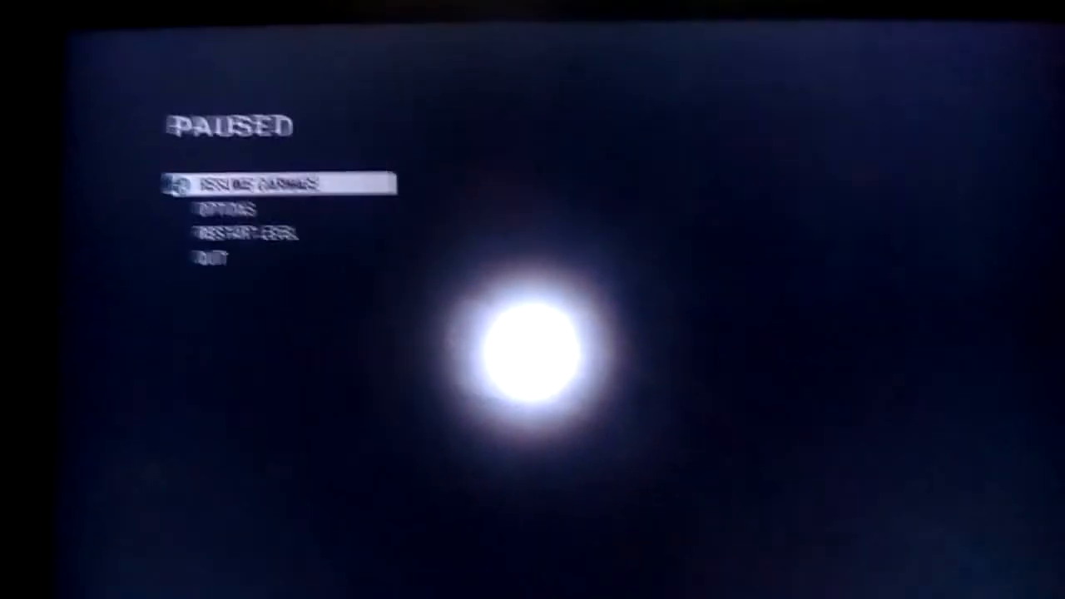